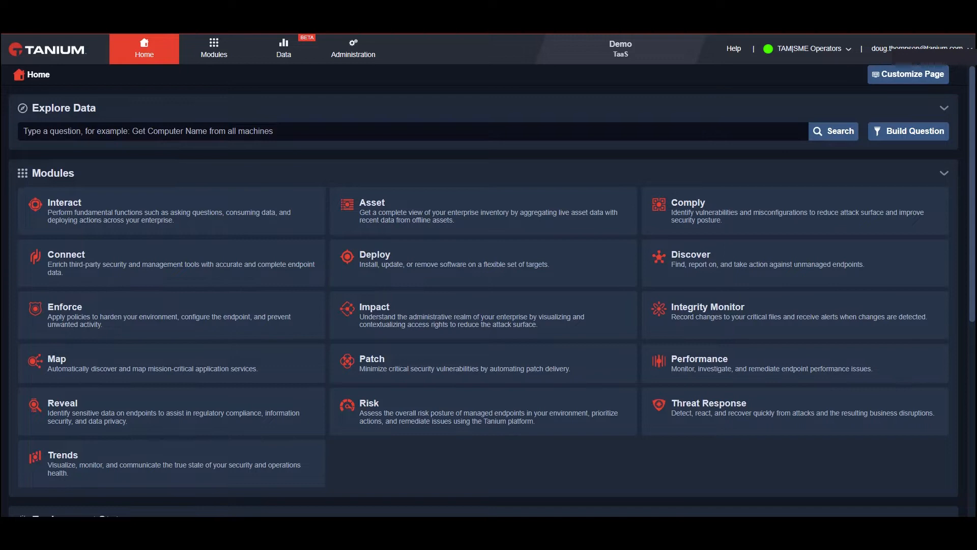
# - Ask for non-approved established connections and computer name on rev-wn-380 and list suggested queries
pyautogui.write('Get Non-Approved Established Connections and Computer Name from all machines with ( Reveal - Endpoints with Confirmed Sensitive Data contains yes and Computer Name contains rev-wn-380 )')
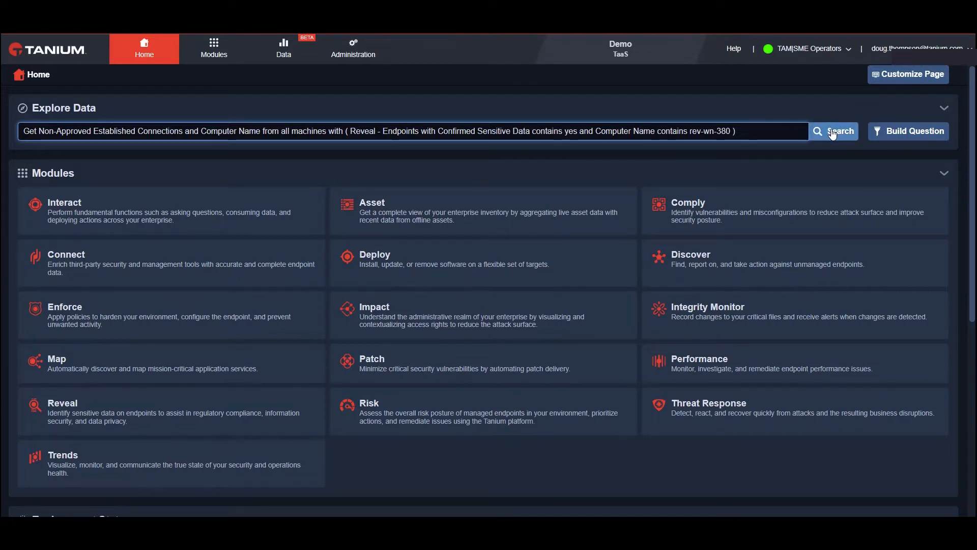
pyautogui.click(838, 130)
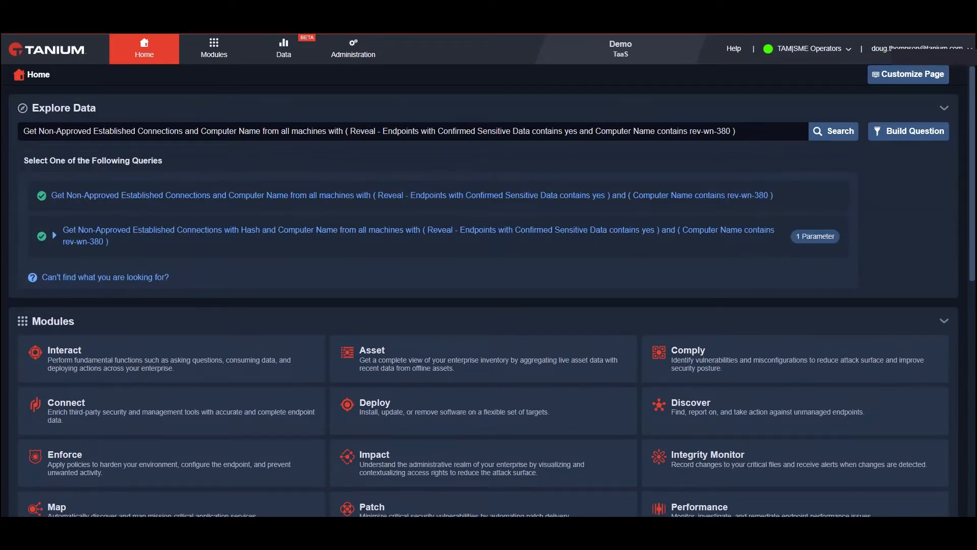
pyautogui.moveTo(427, 195)
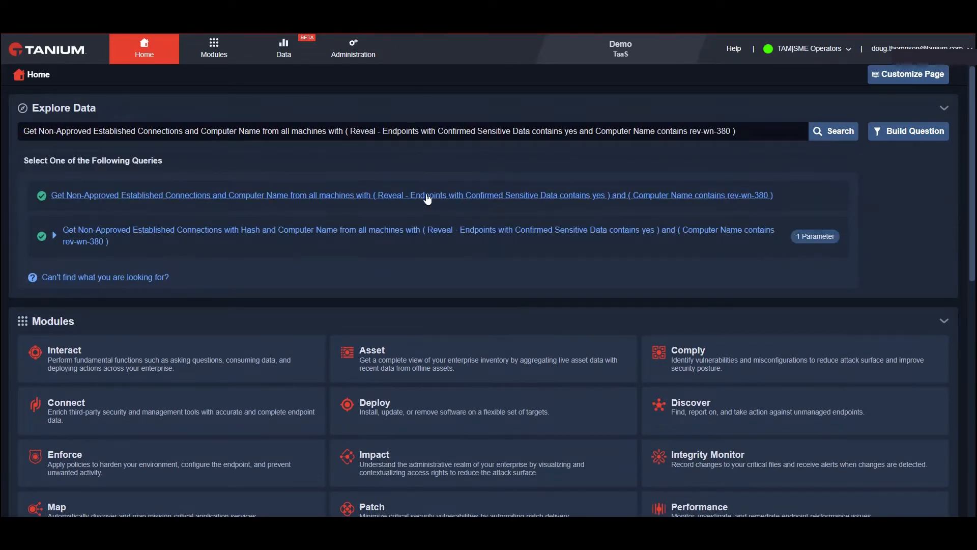
pyautogui.click(411, 195)
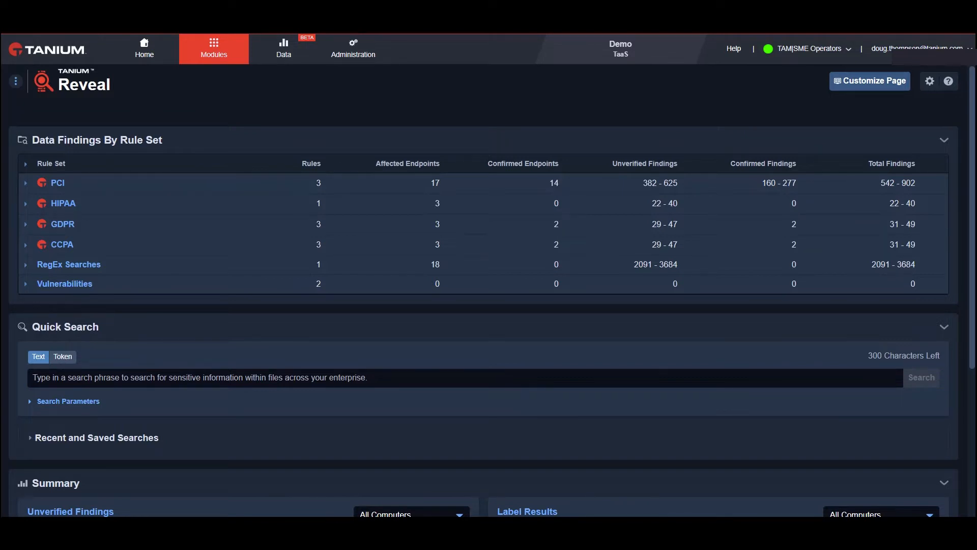
pyautogui.moveTo(457, 181)
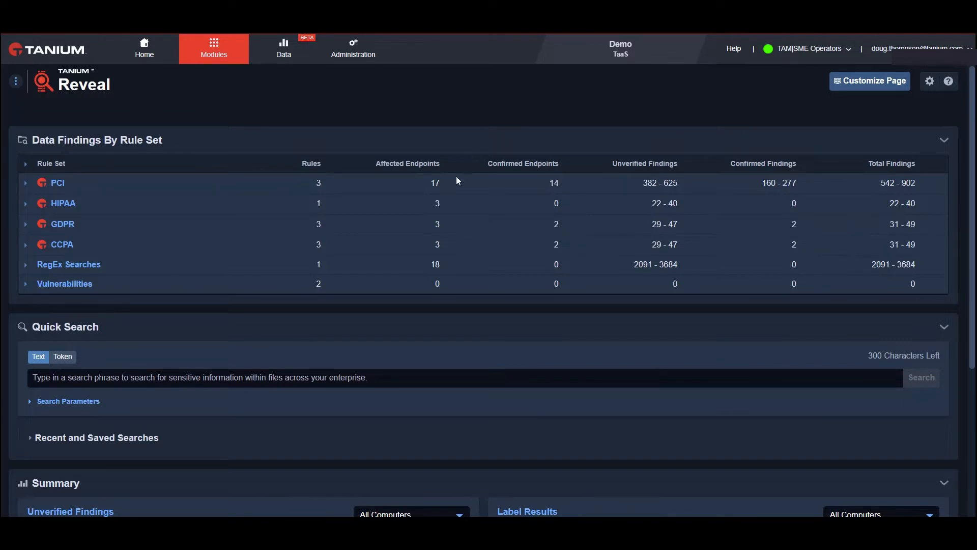
pyautogui.moveTo(139, 171)
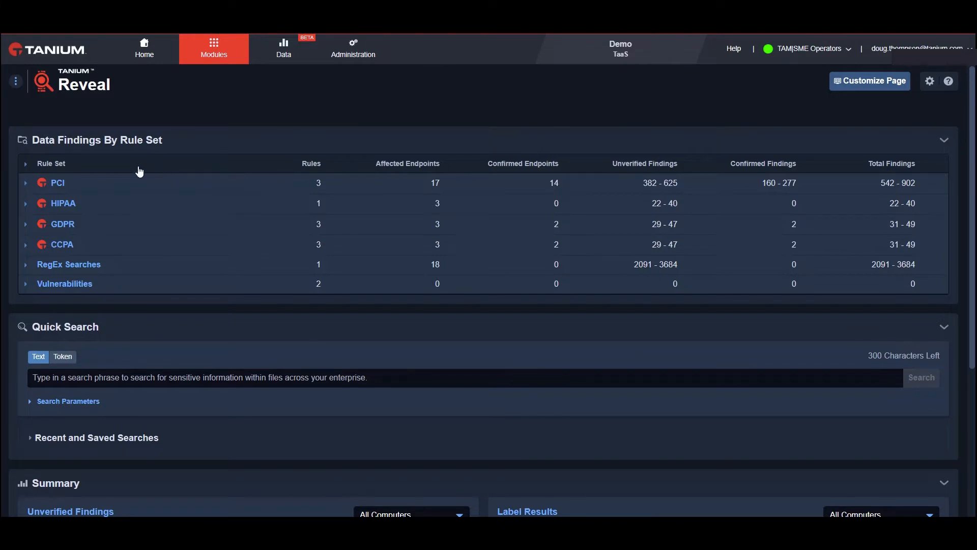
pyautogui.moveTo(39, 248)
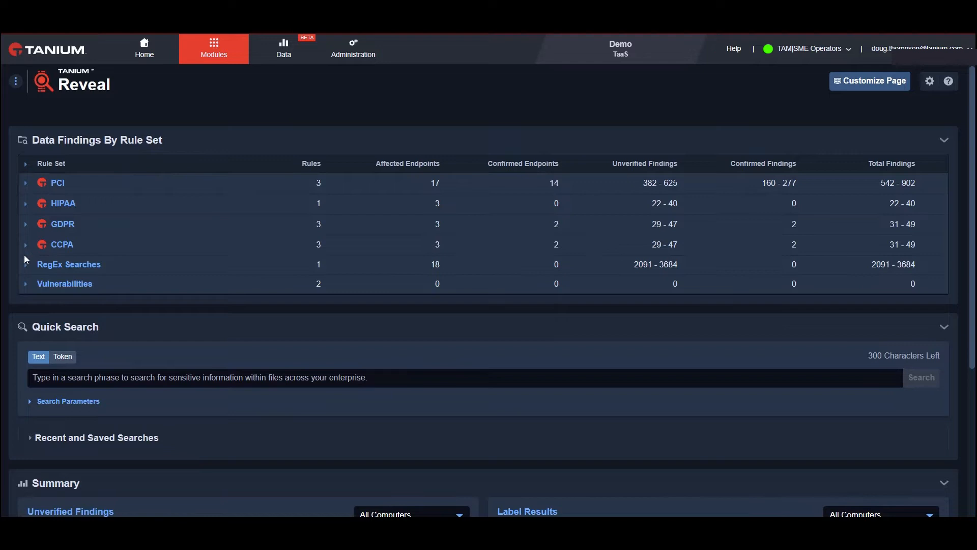
pyautogui.moveTo(25, 289)
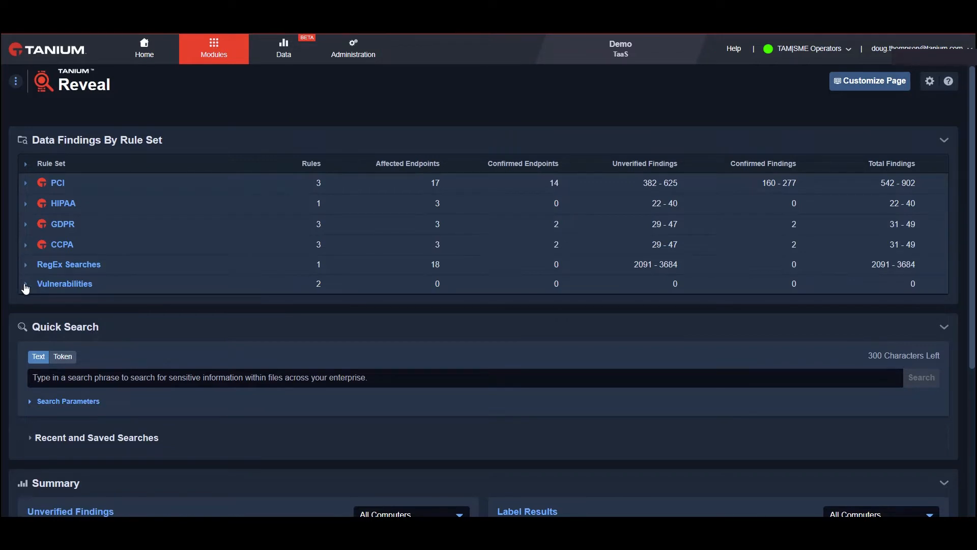
pyautogui.click(26, 283)
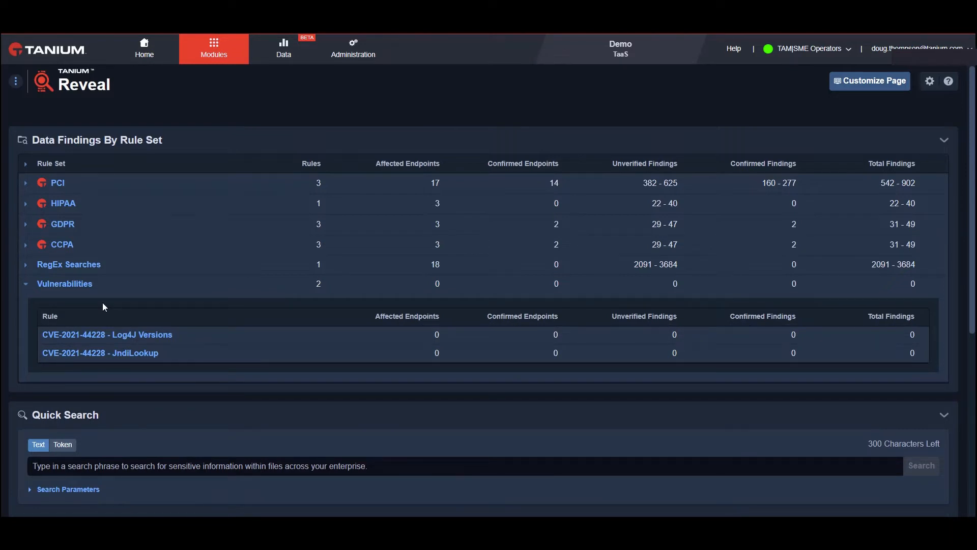
pyautogui.moveTo(89, 306)
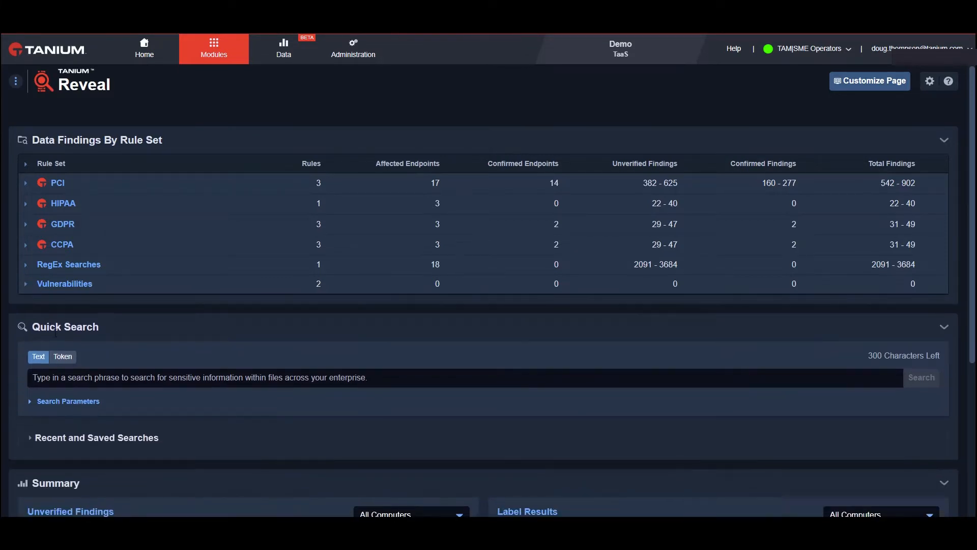
pyautogui.moveTo(105, 365)
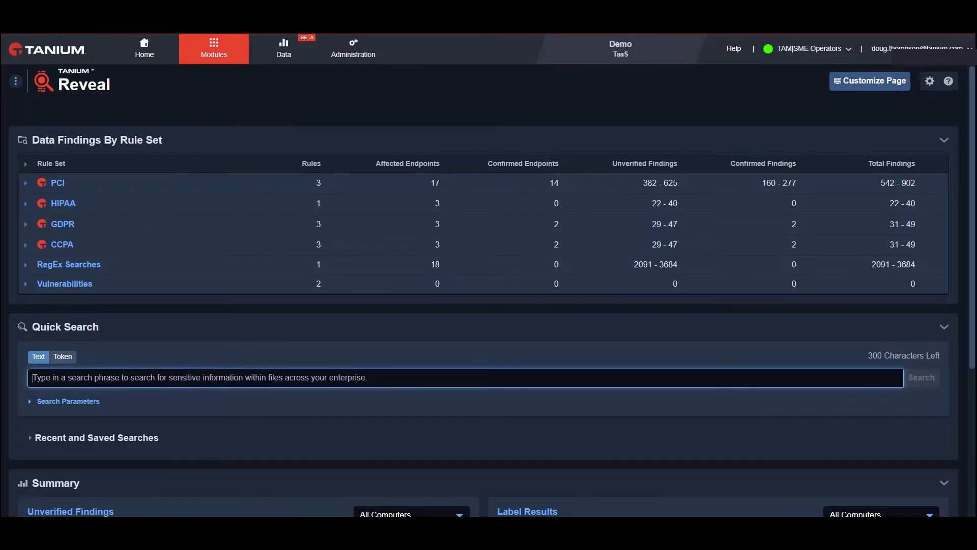
pyautogui.moveTo(207, 385)
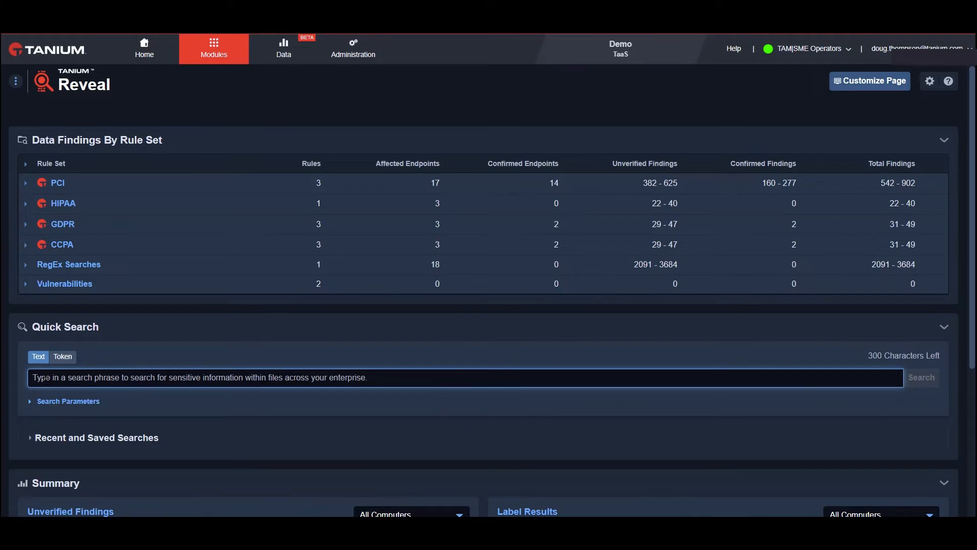
# - Run a Reveal quick search for the phrase 'Better Street' across endpoints
pyautogui.write('Better')
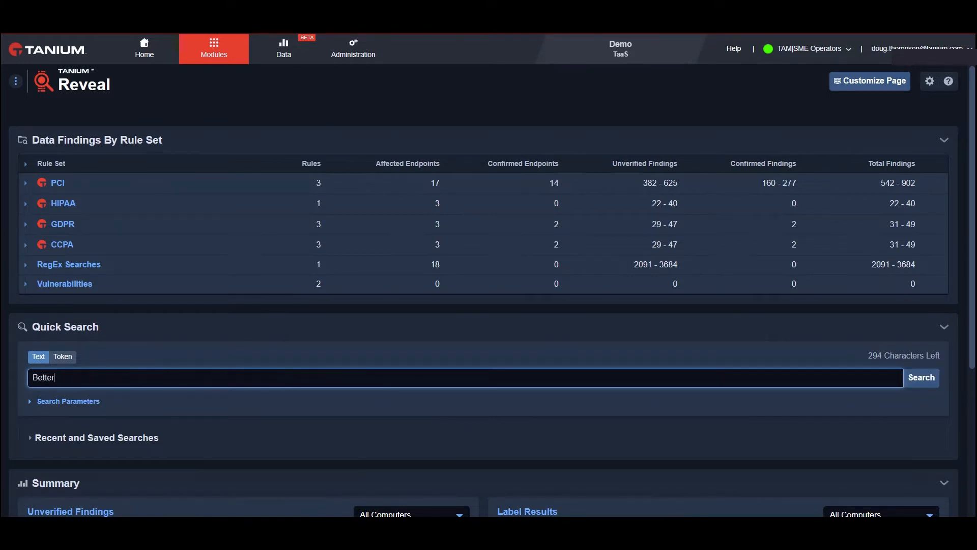
pyautogui.write('Str')
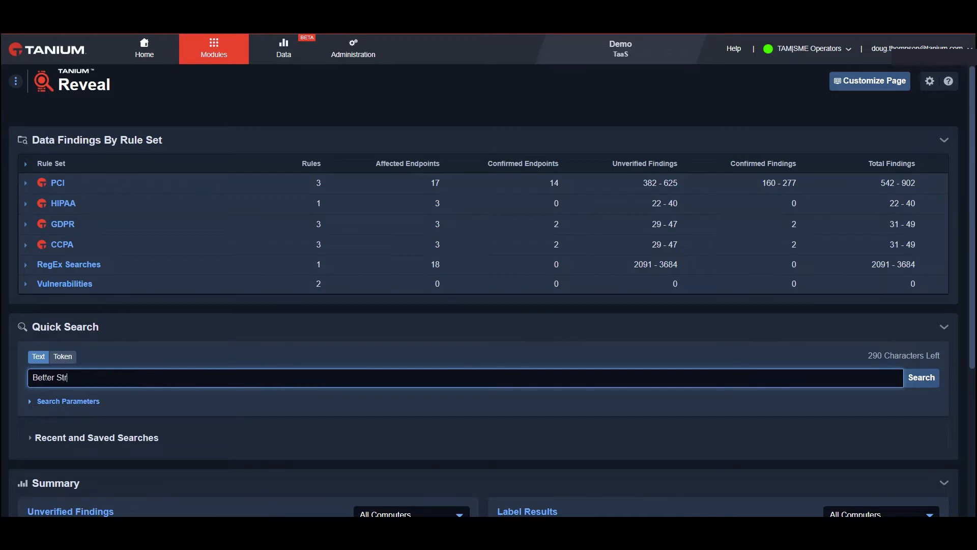
pyautogui.write('eet')
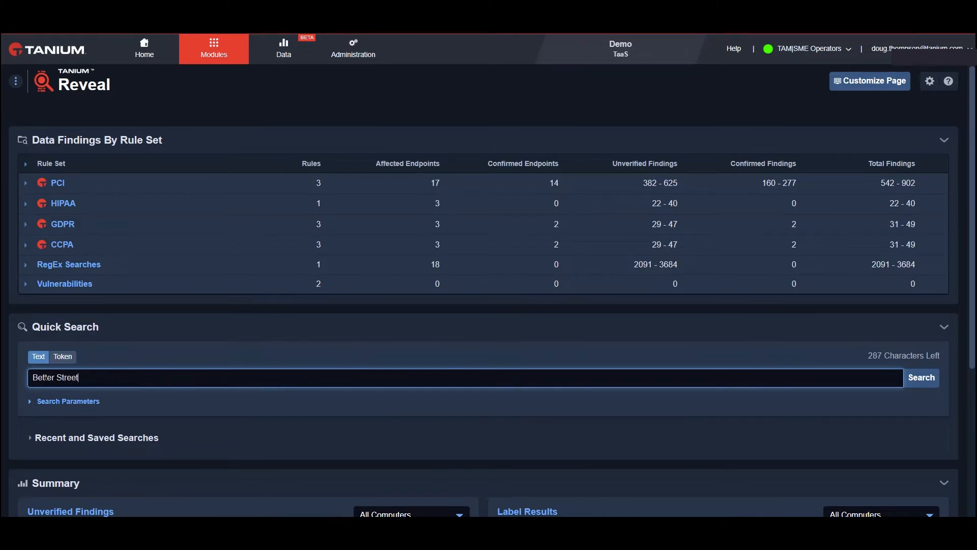
pyautogui.moveTo(171, 402)
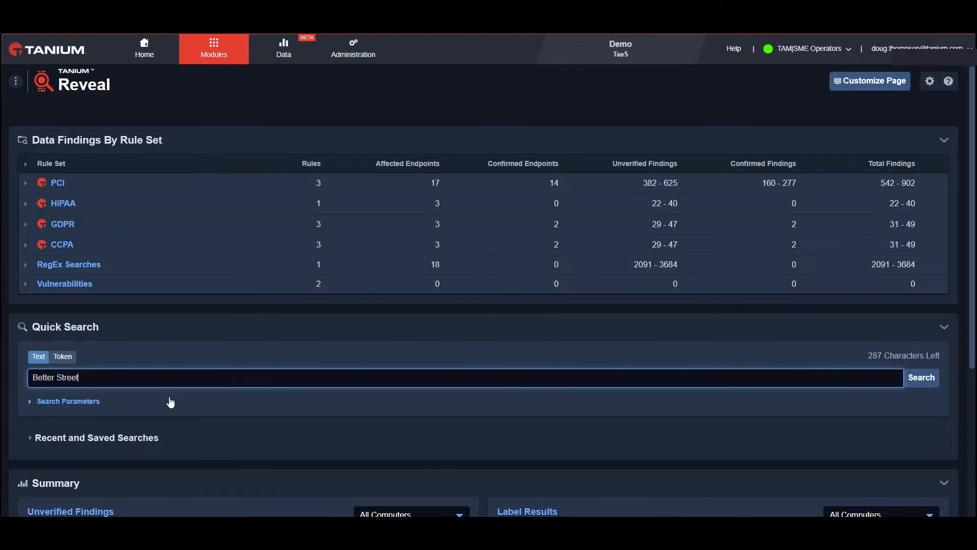
pyautogui.moveTo(183, 404)
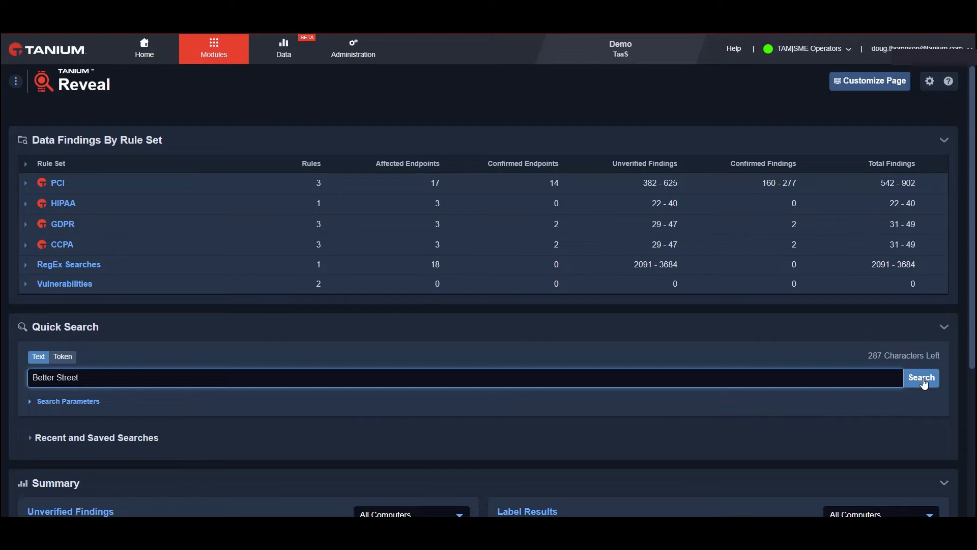
pyautogui.click(922, 377)
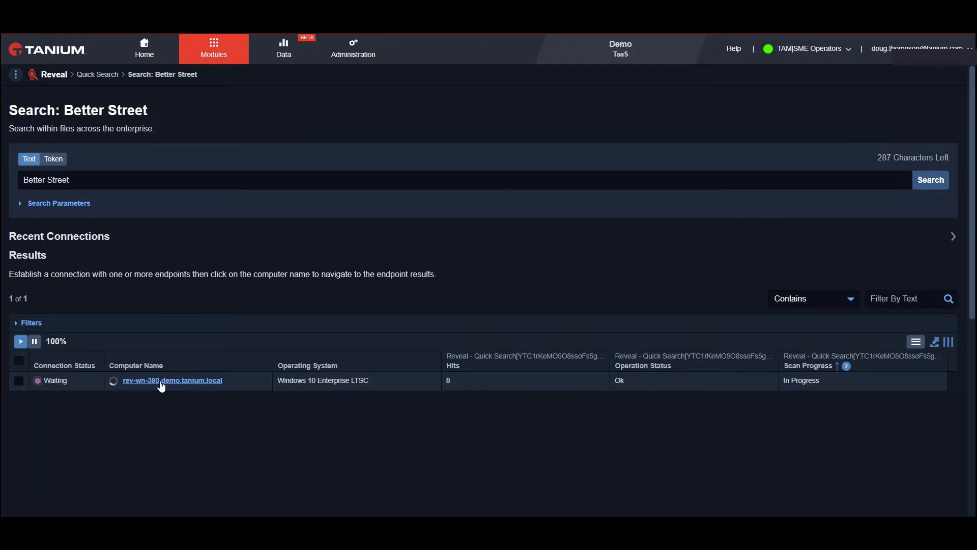
# - Show the eight affected files matching 'Better Street' on rev-wn-380.demo.tanium.local
pyautogui.click(171, 381)
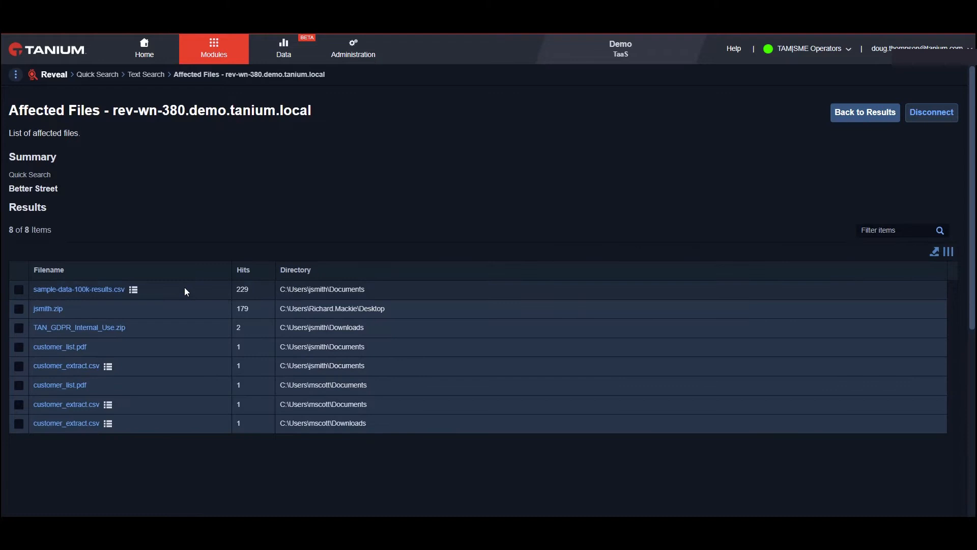
pyautogui.moveTo(156, 291)
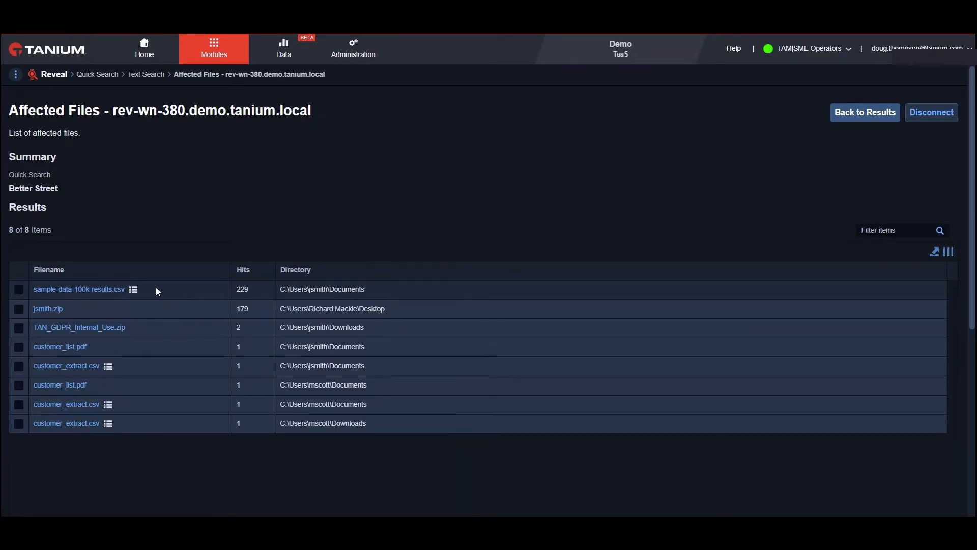
pyautogui.moveTo(78, 416)
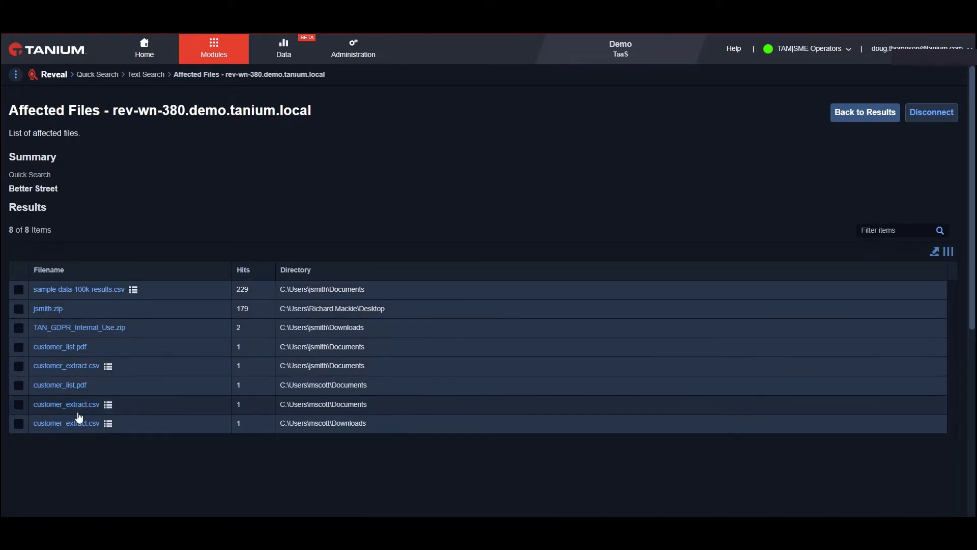
pyautogui.moveTo(319, 423)
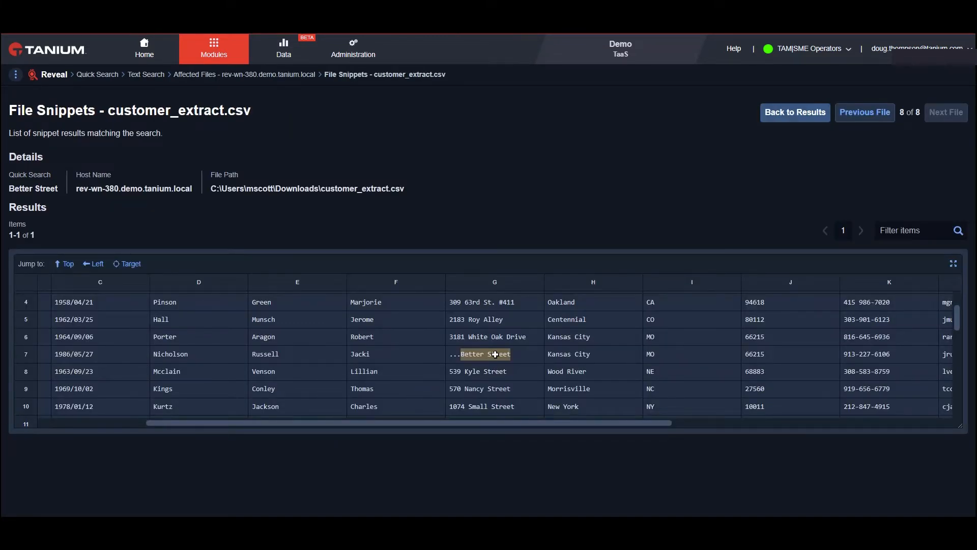
# - Scroll customer_extract.csv snippets to reveal email, cc_number, cc_cvc and cc_expiredate columns
pyautogui.scroll(3)
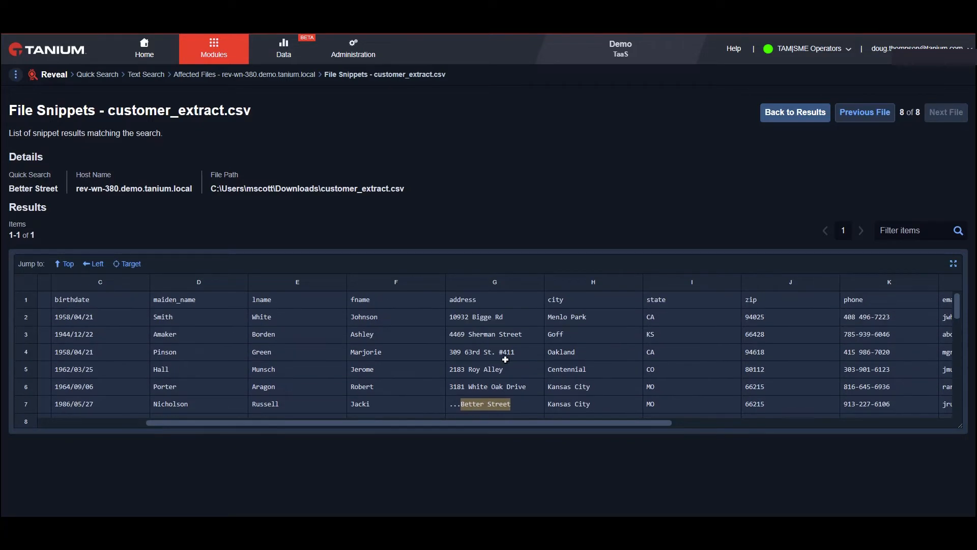
pyautogui.moveTo(237, 435)
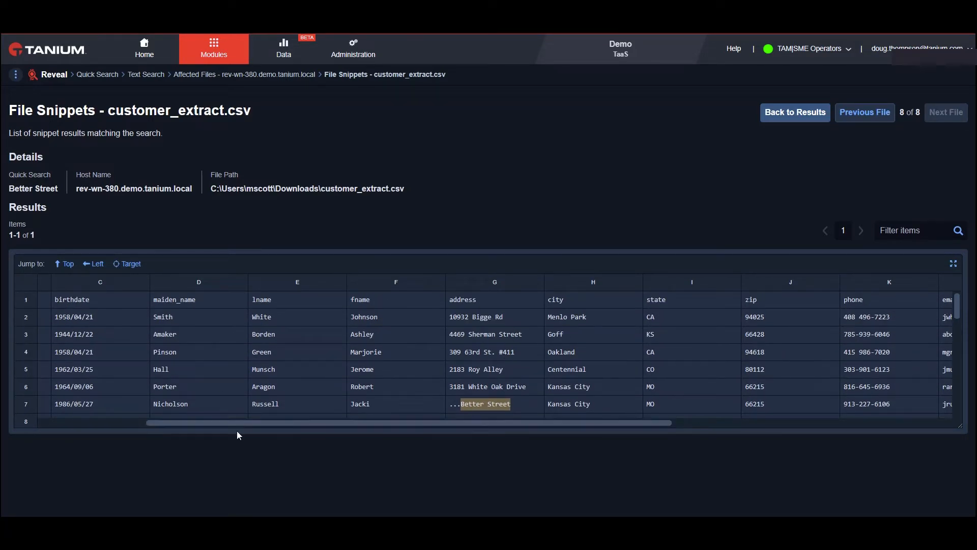
pyautogui.hscroll(-3)
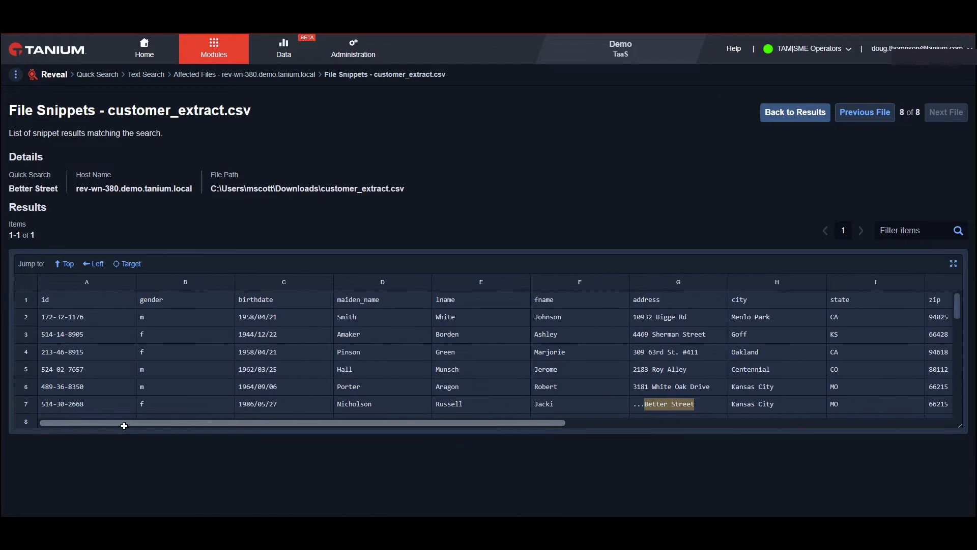
pyautogui.hscroll(3)
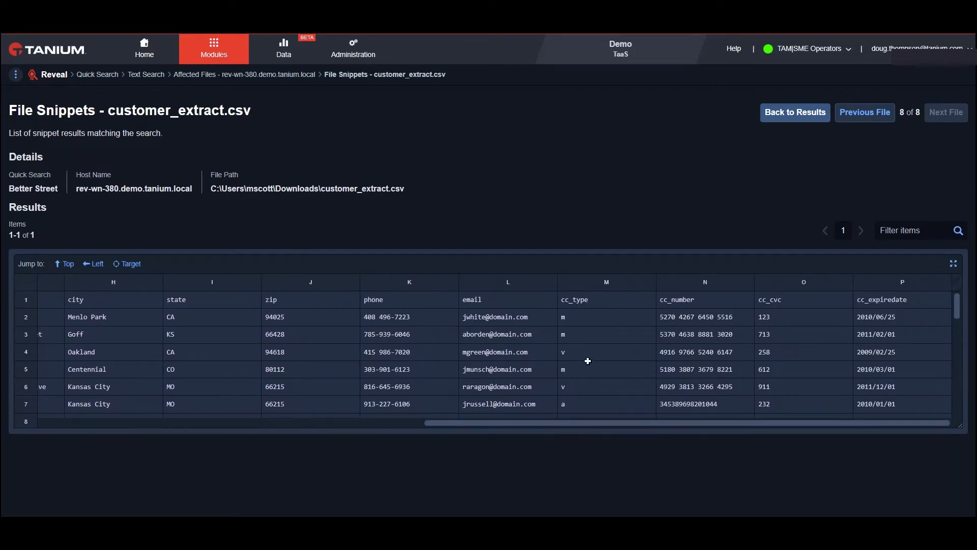
pyautogui.moveTo(485, 61)
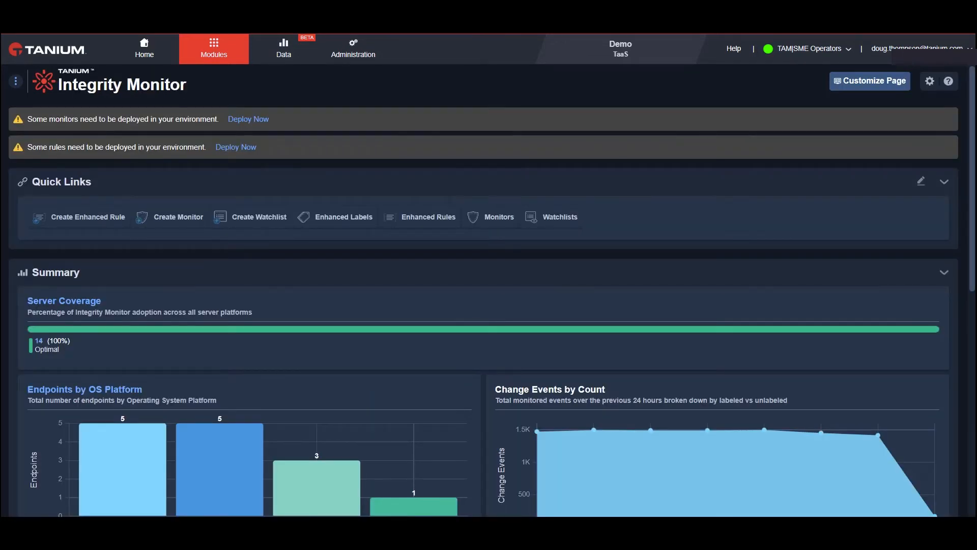
# - Open Watchlists from the Integrity Monitor Quick Links
pyautogui.click(559, 217)
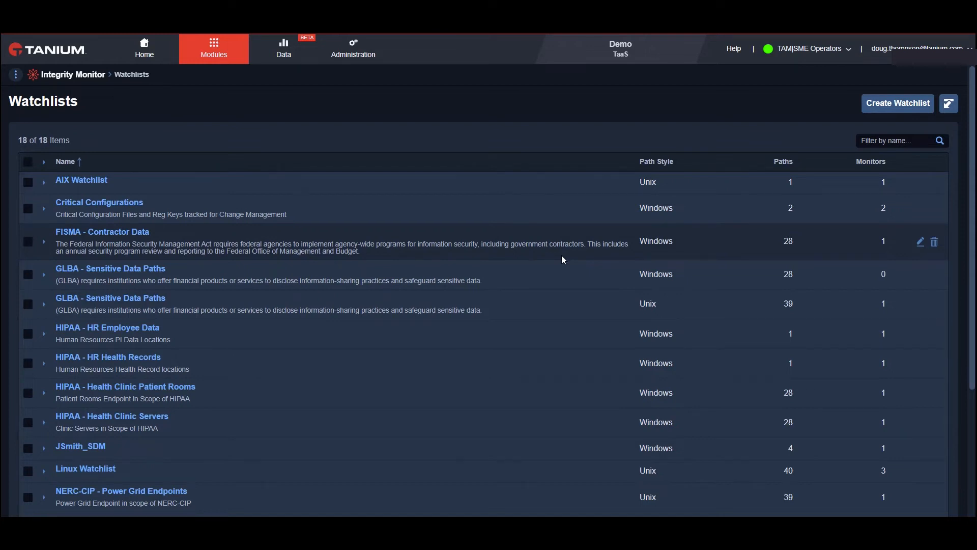
pyautogui.moveTo(660, 179)
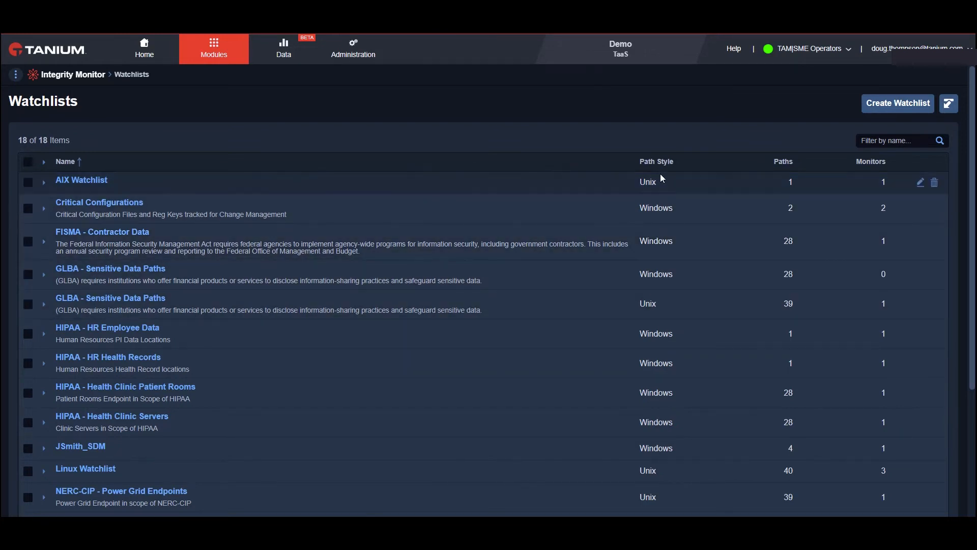
pyautogui.moveTo(652, 200)
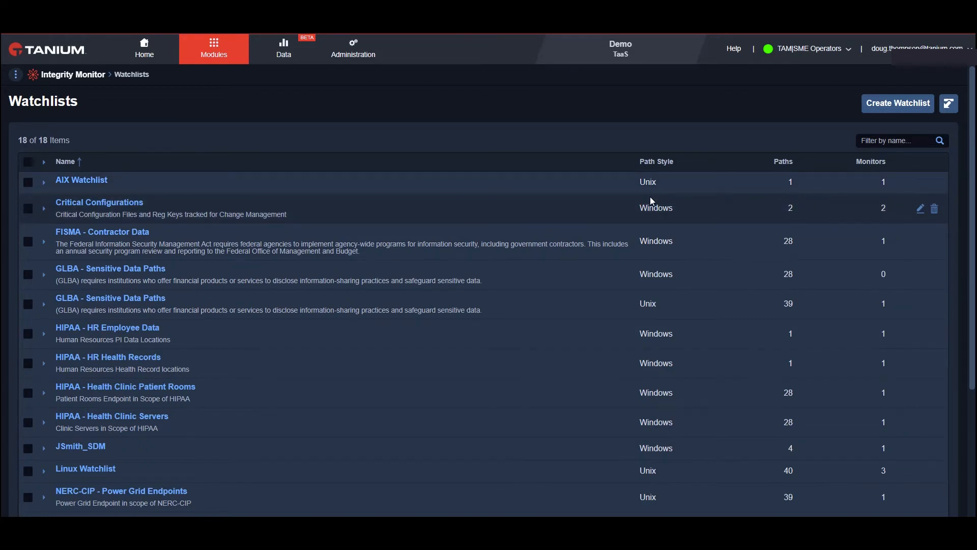
pyautogui.moveTo(545, 392)
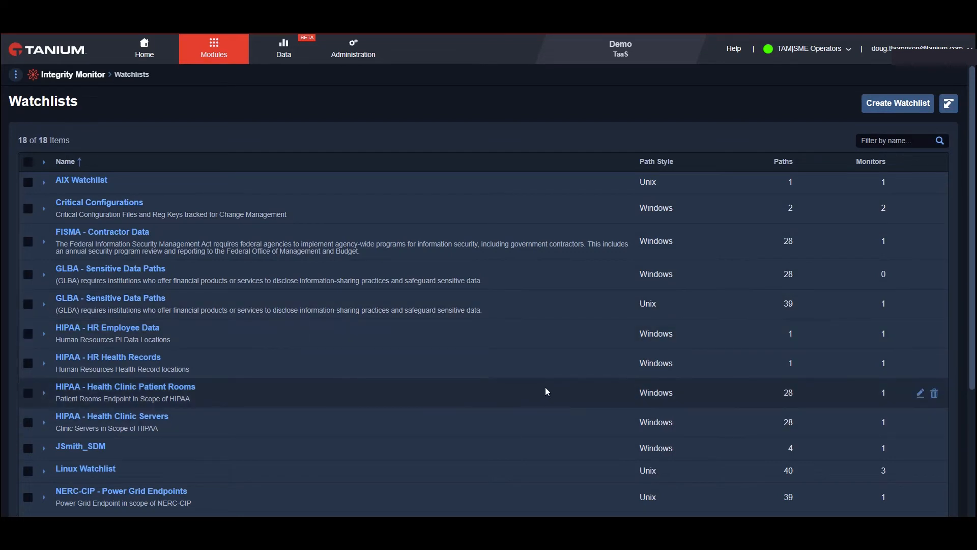
pyautogui.moveTo(77, 457)
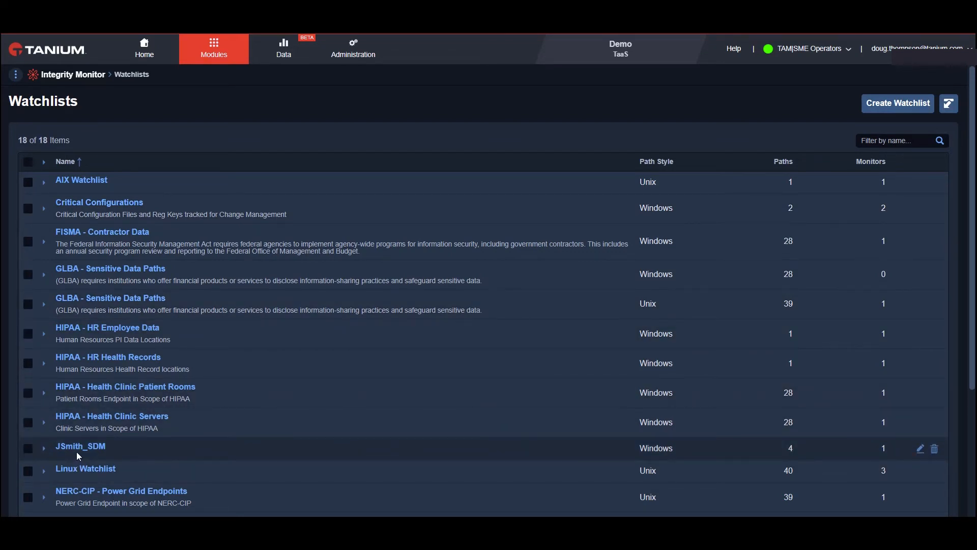
# - Review JSmith_SDM's four monitored file paths and its path-adding options
pyautogui.click(81, 446)
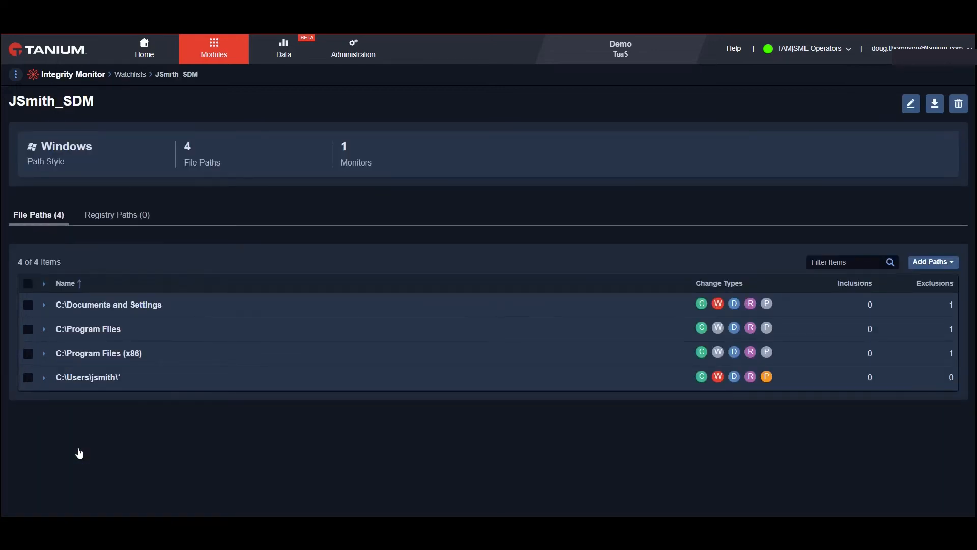
pyautogui.moveTo(131, 318)
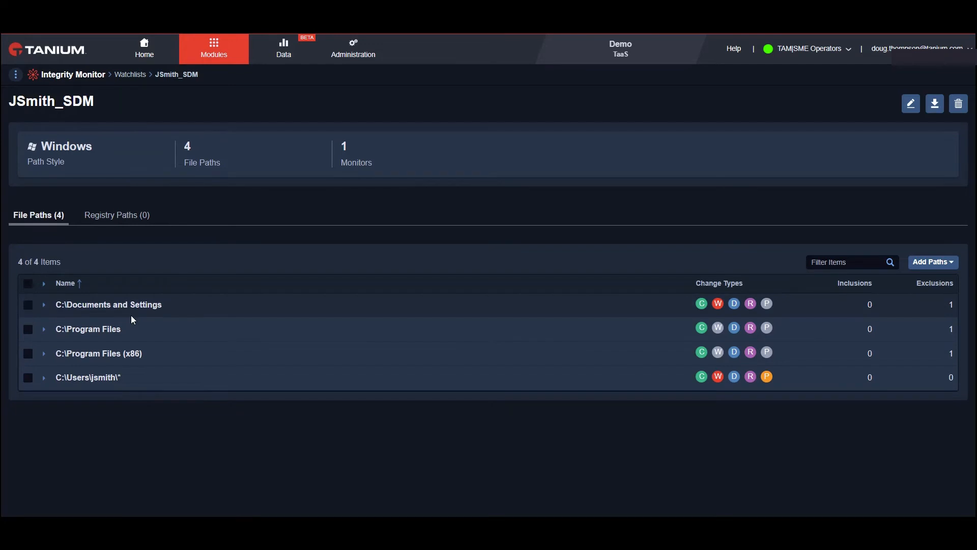
pyautogui.moveTo(933, 261)
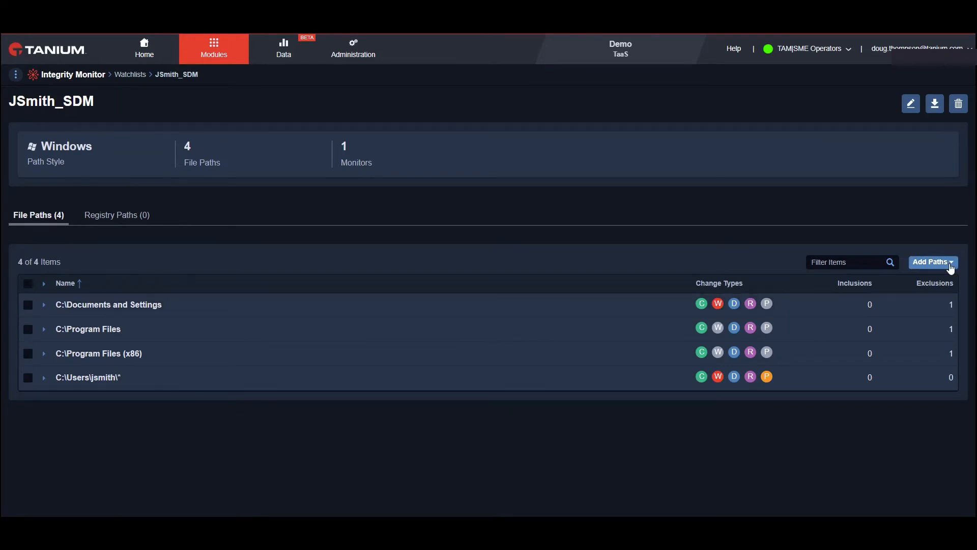
pyautogui.click(930, 262)
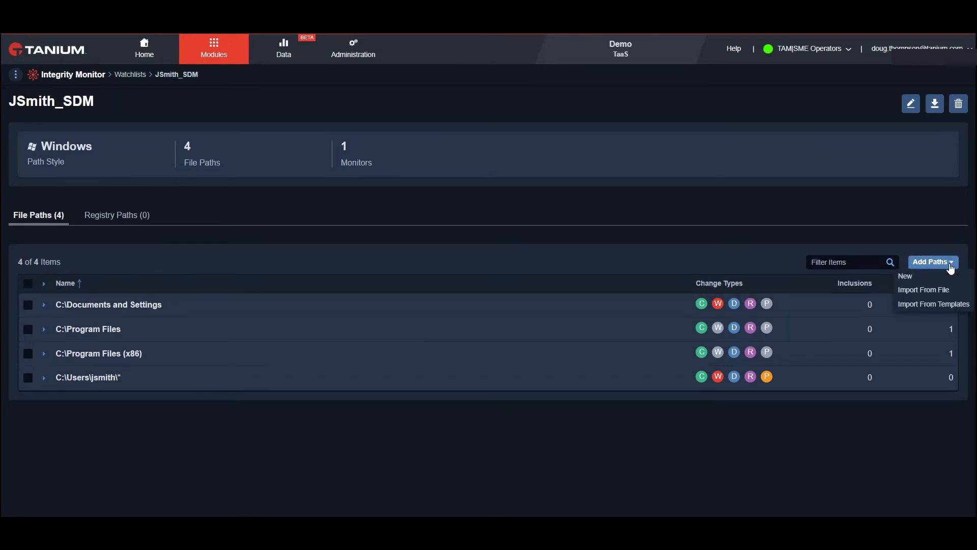
pyautogui.moveTo(941, 283)
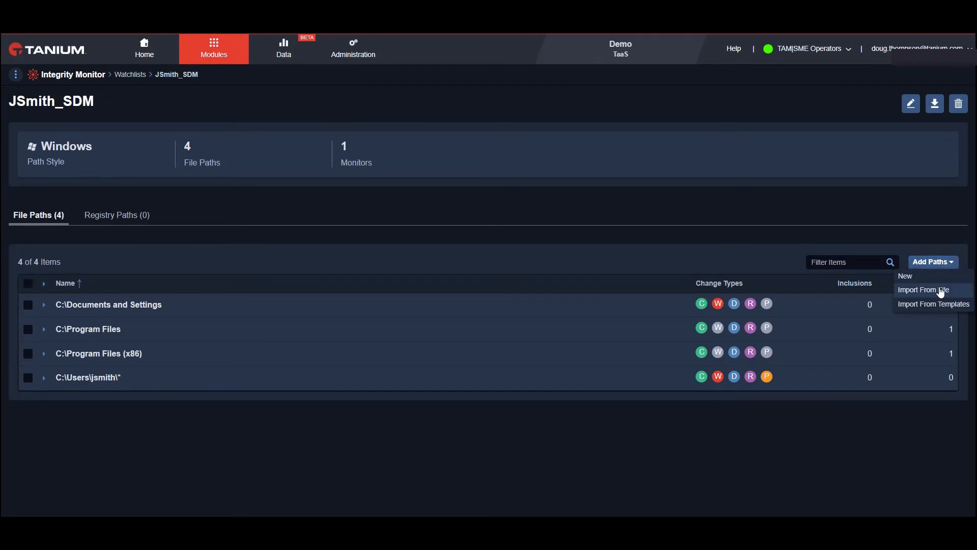
pyautogui.moveTo(933, 306)
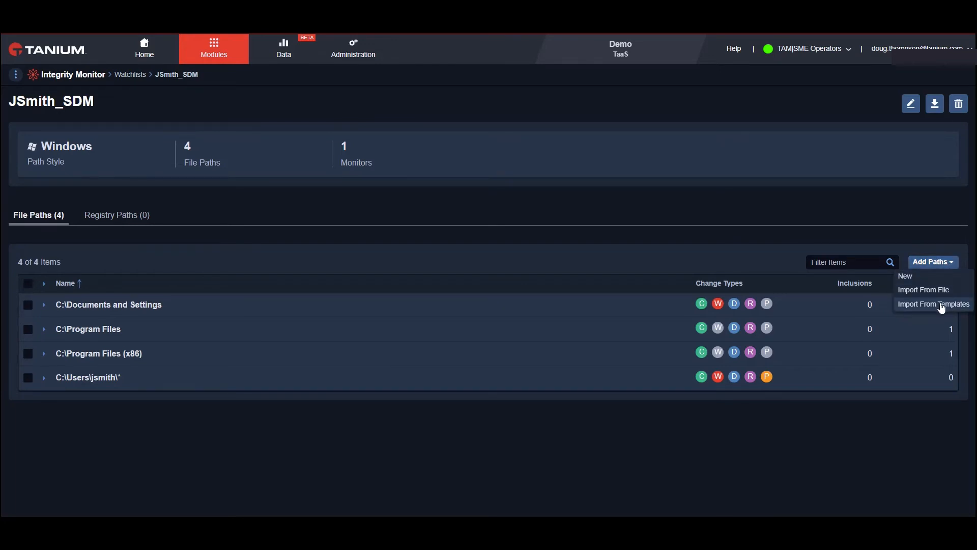
pyautogui.click(15, 74)
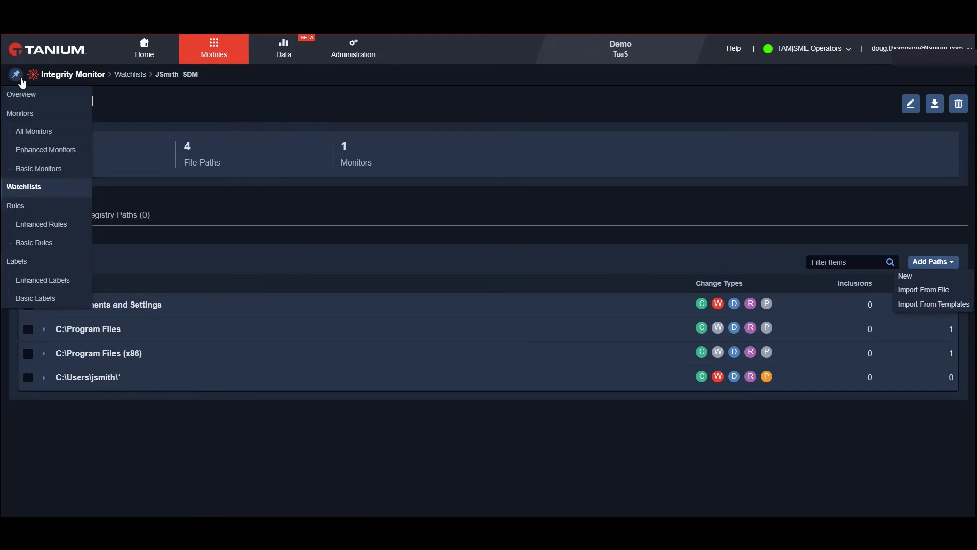
# - Add Critical Configurations and FISMA - Contractor Data to JSmith-Laptop, save, and go Home
pyautogui.click(34, 131)
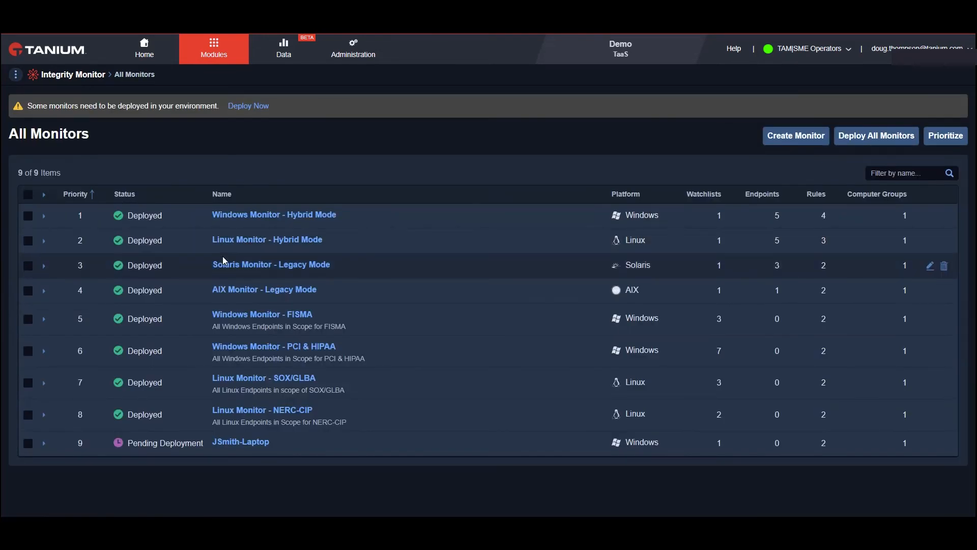
pyautogui.moveTo(928, 443)
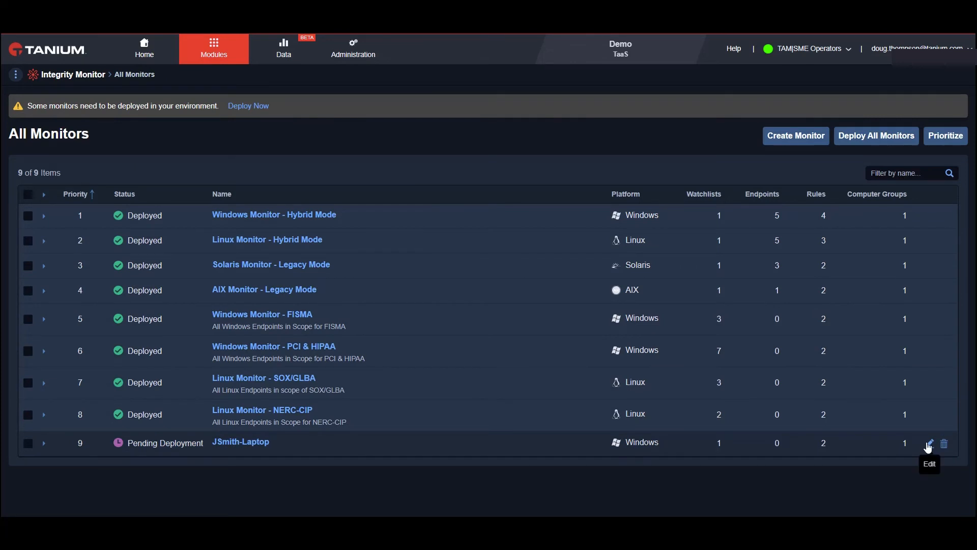
pyautogui.click(928, 444)
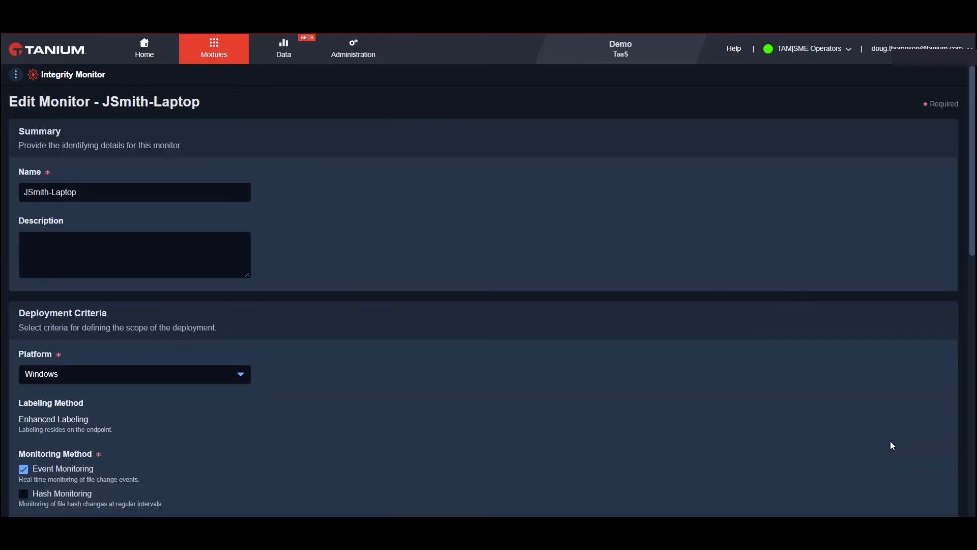
pyautogui.scroll(-3)
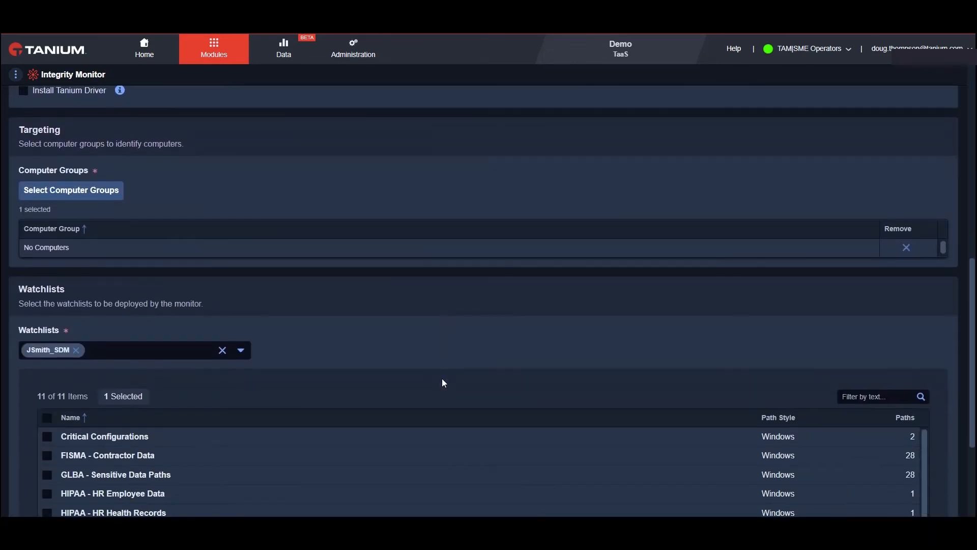
pyautogui.click(47, 437)
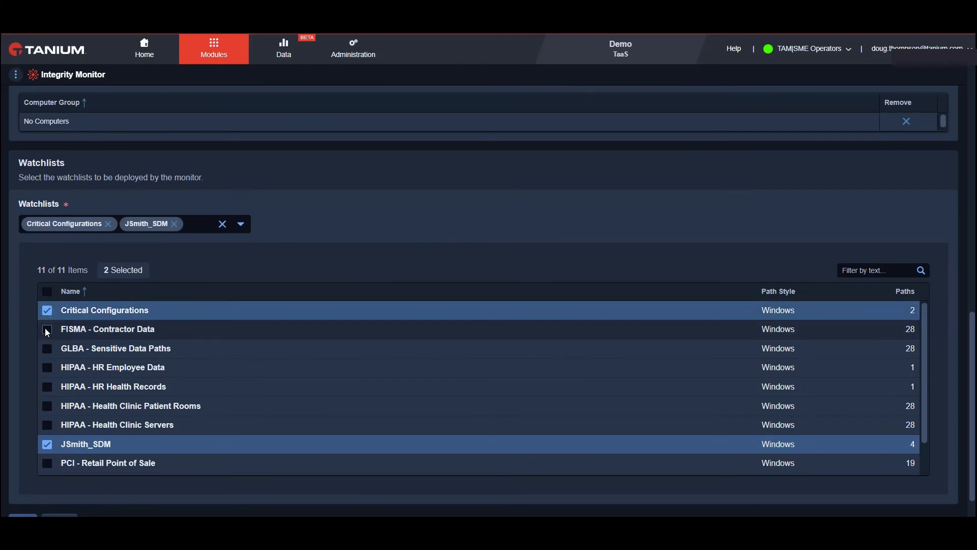
pyautogui.click(47, 330)
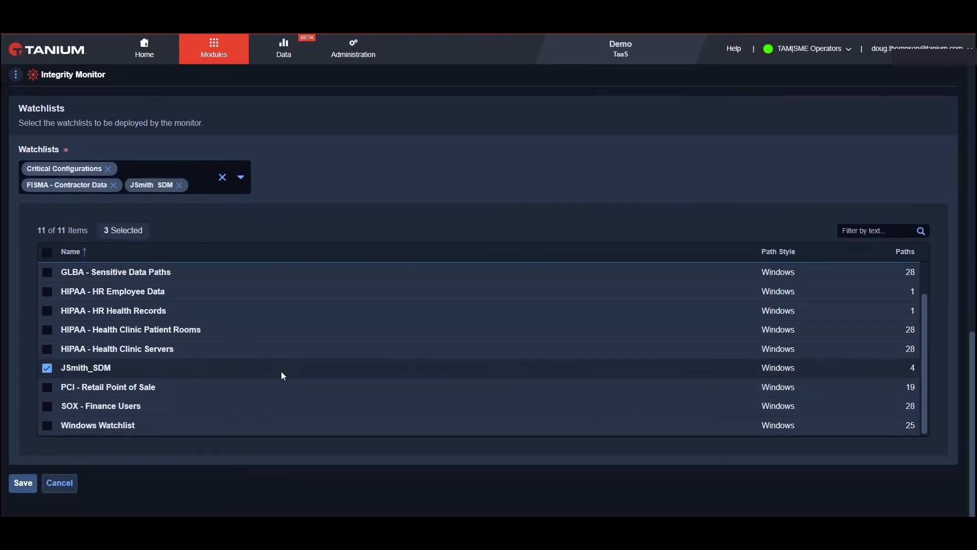
pyautogui.click(22, 482)
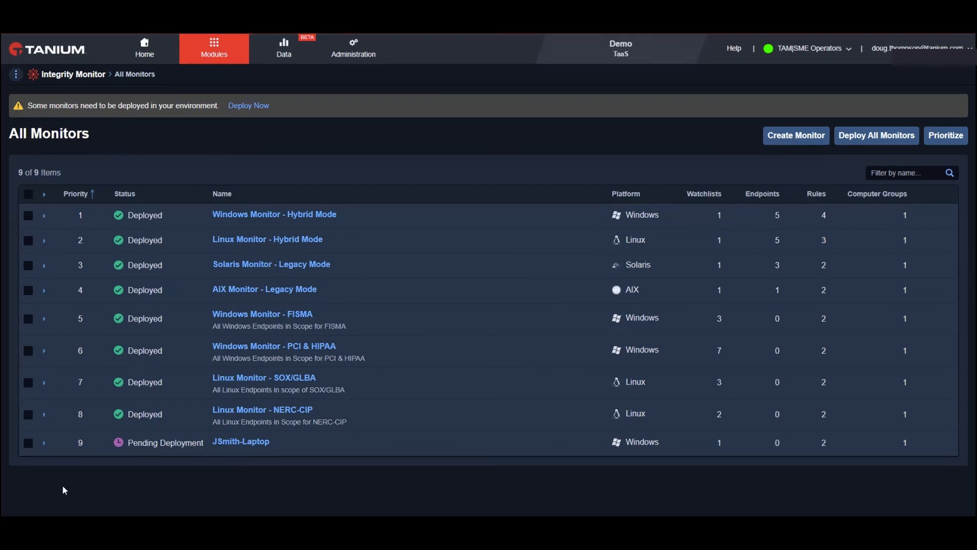
pyautogui.click(144, 49)
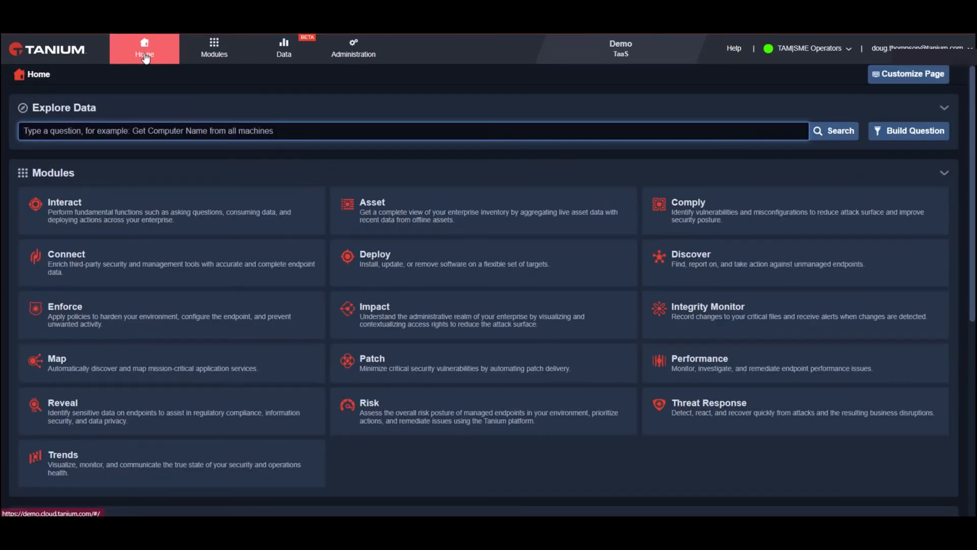